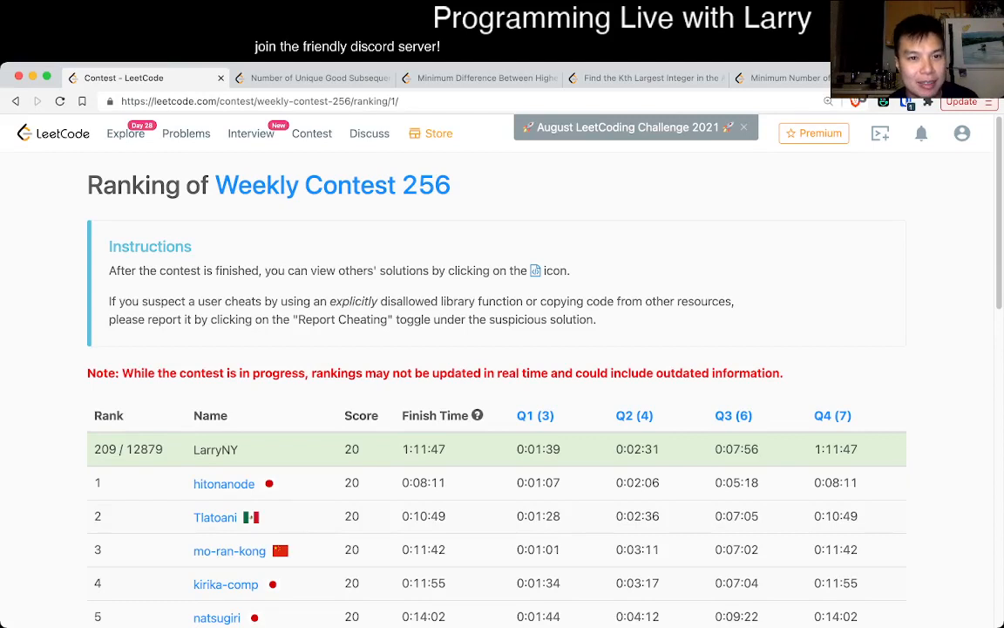
Switch to the earlier Number of Unique Good Subsequences solution tab
{"action": "left_click", "coordinate": [310, 77]}
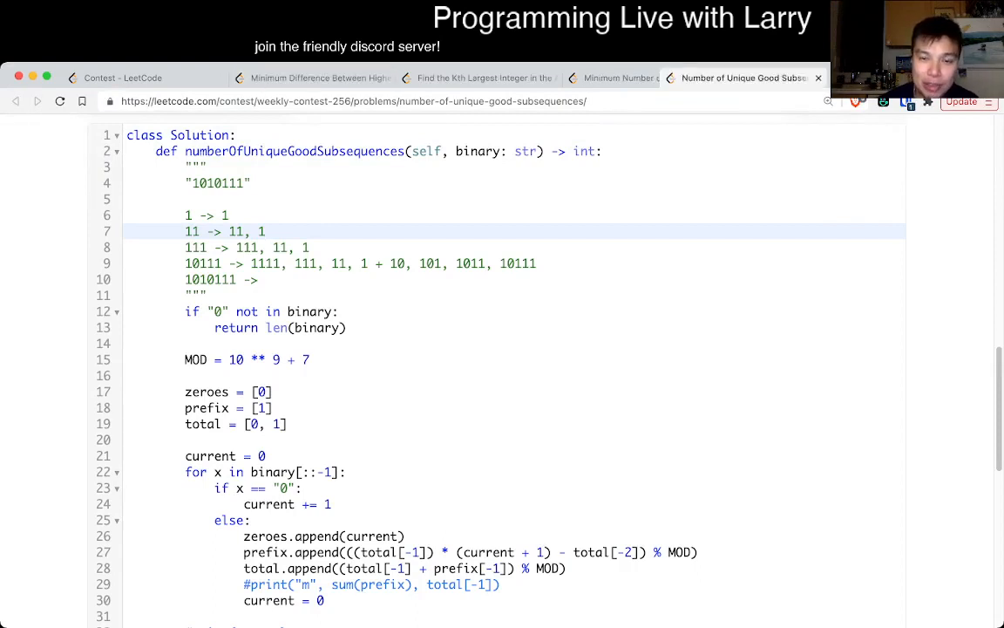
Read through the K Scores problem statement and its examples
{"action": "left_click", "coordinate": [310, 77]}
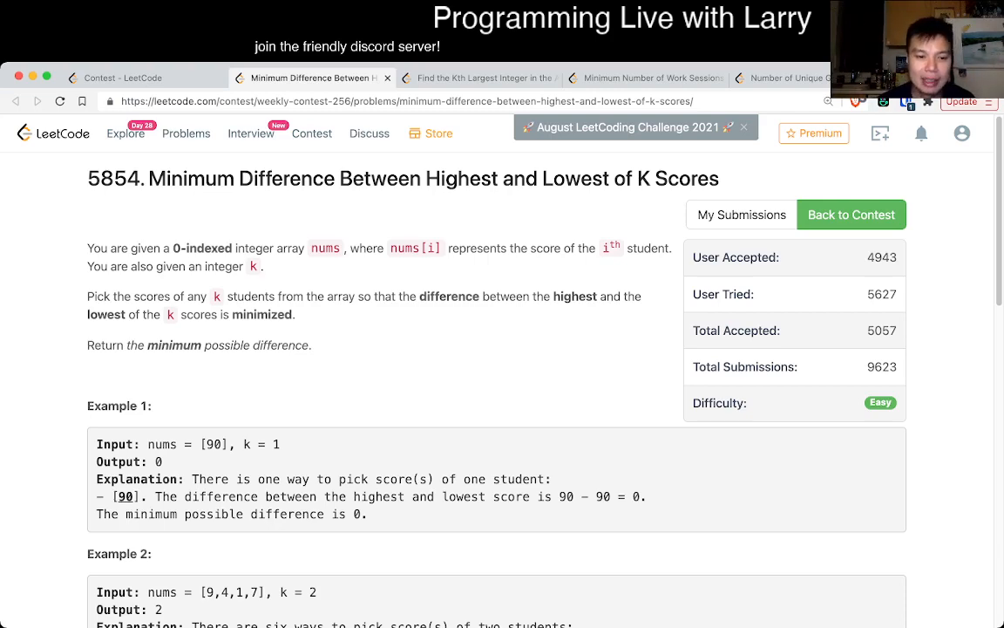
{"action": "scroll", "scroll_direction": "down", "scroll_amount": 3}
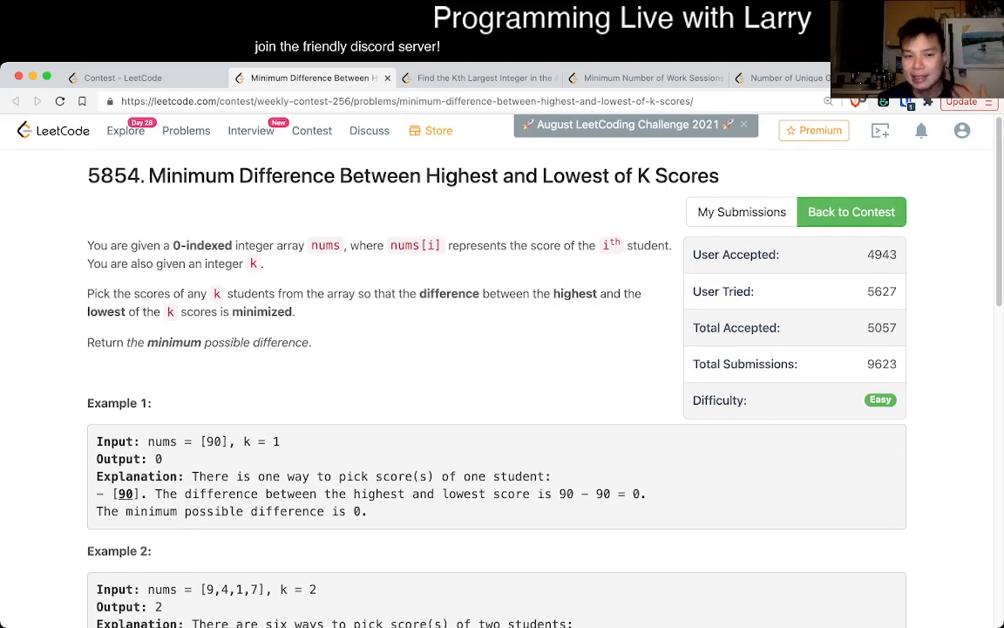
{"action": "scroll", "scroll_direction": "down", "scroll_amount": 3}
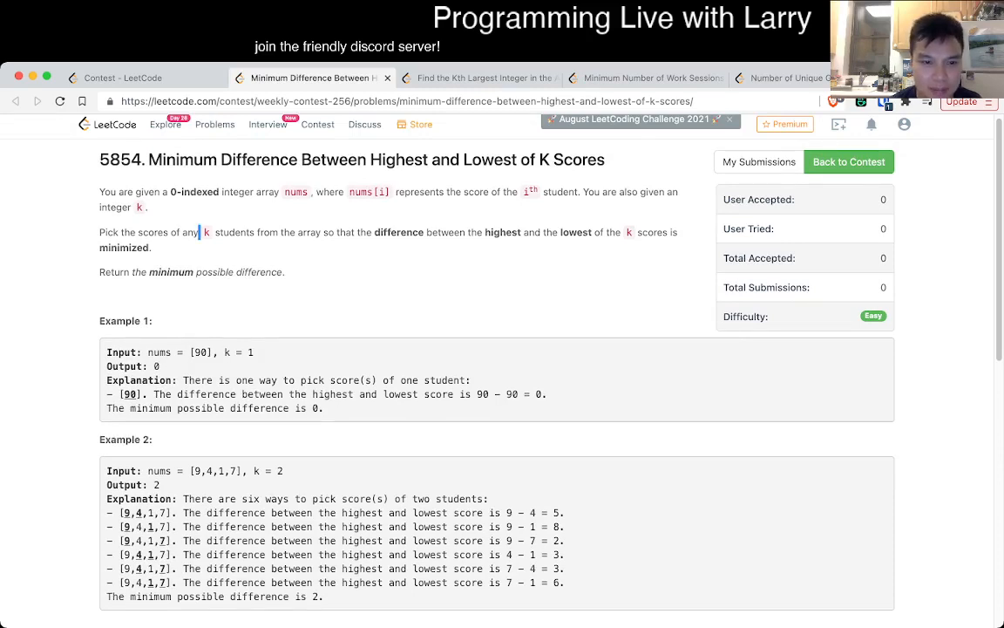
Sort nums, initialise best = 10 ** 10, and start the loop over window indices with N = len(nums)
{"action": "scroll", "scroll_direction": "down", "scroll_amount": 3}
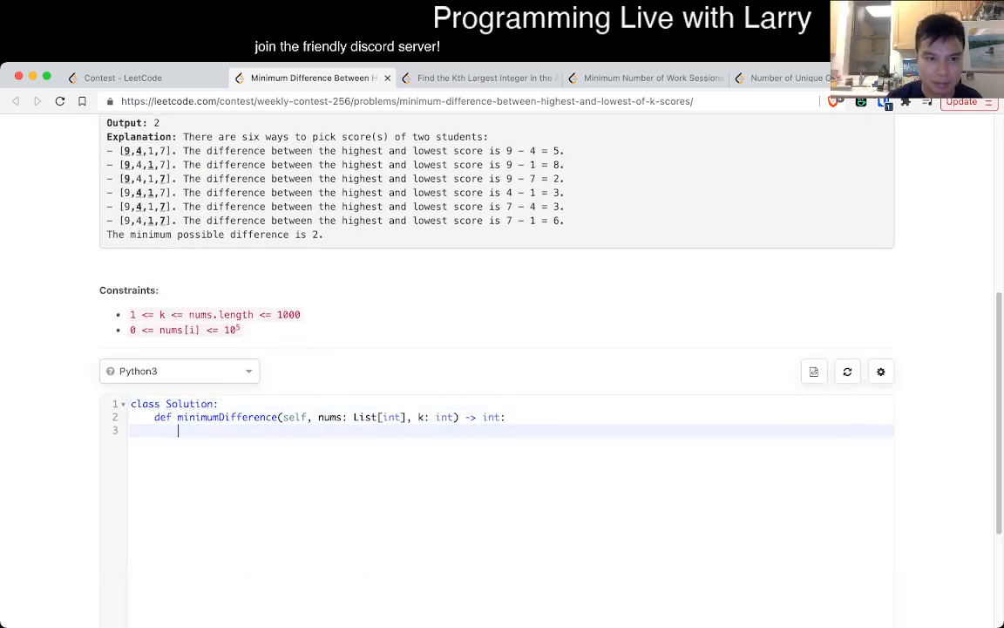
{"action": "type", "text": "nums.s"}
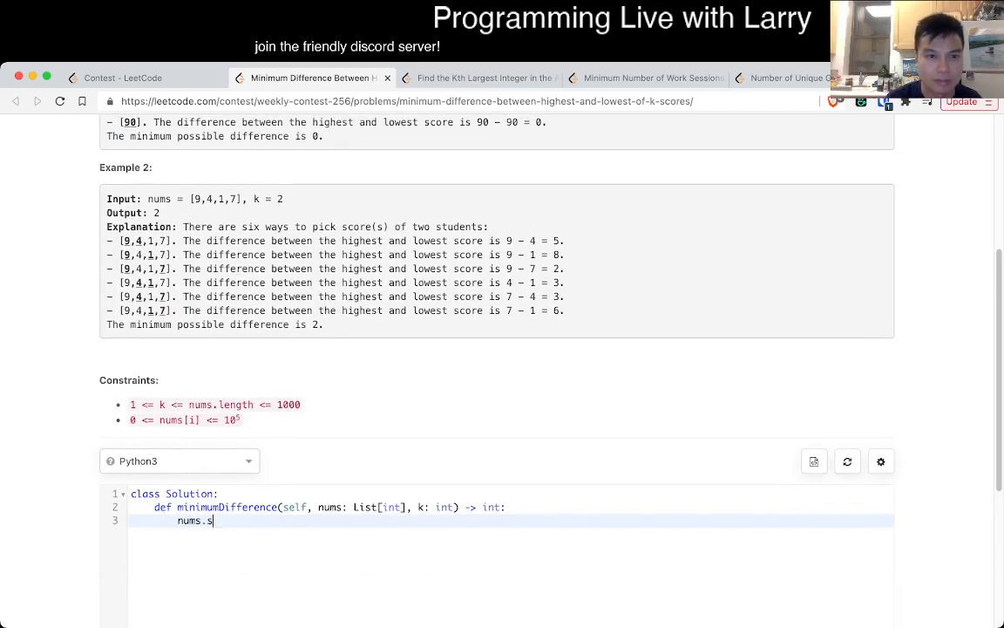
{"action": "type", "text": "ort()"}
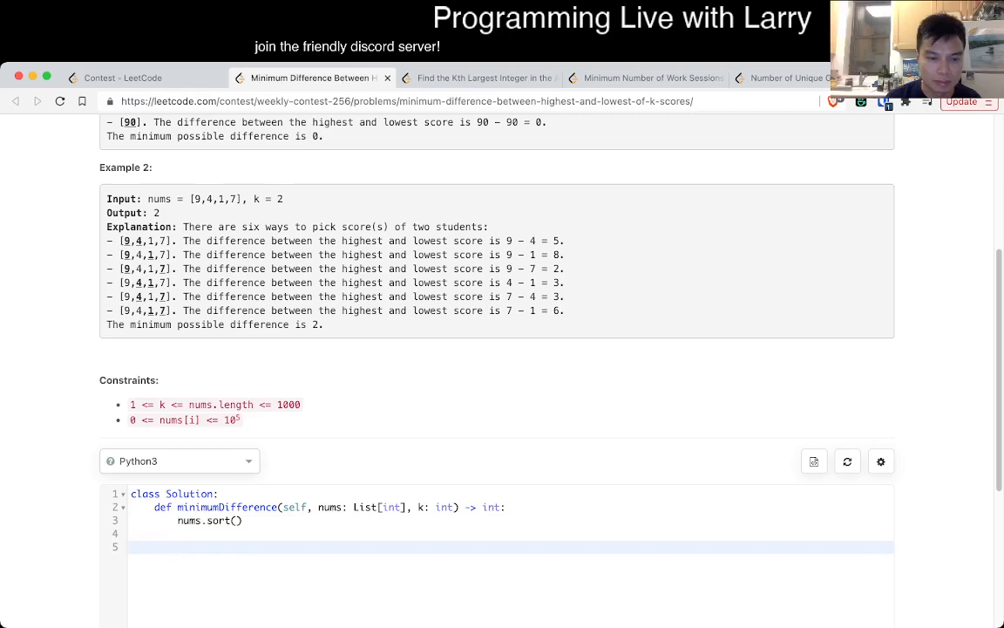
{"action": "type", "text": "best ="}
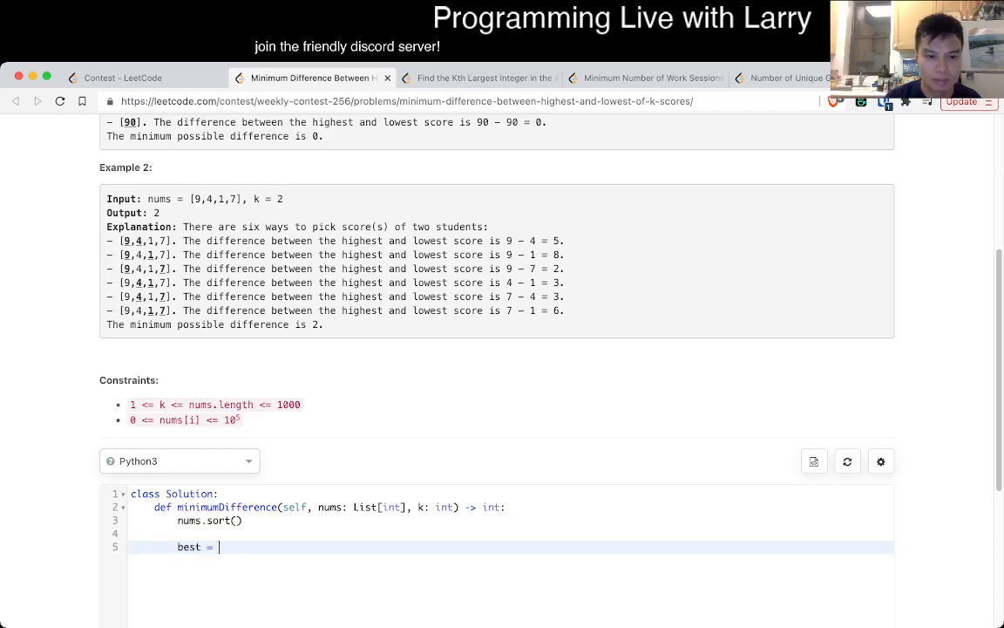
{"action": "type", "text": "10 ** 10"}
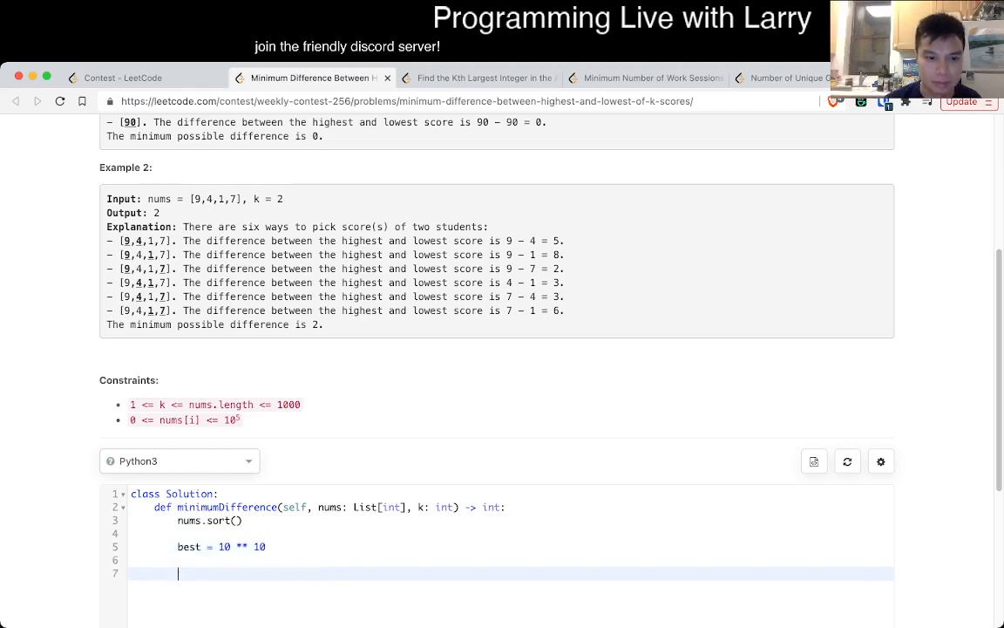
{"action": "scroll", "scroll_direction": "down", "scroll_amount": 3}
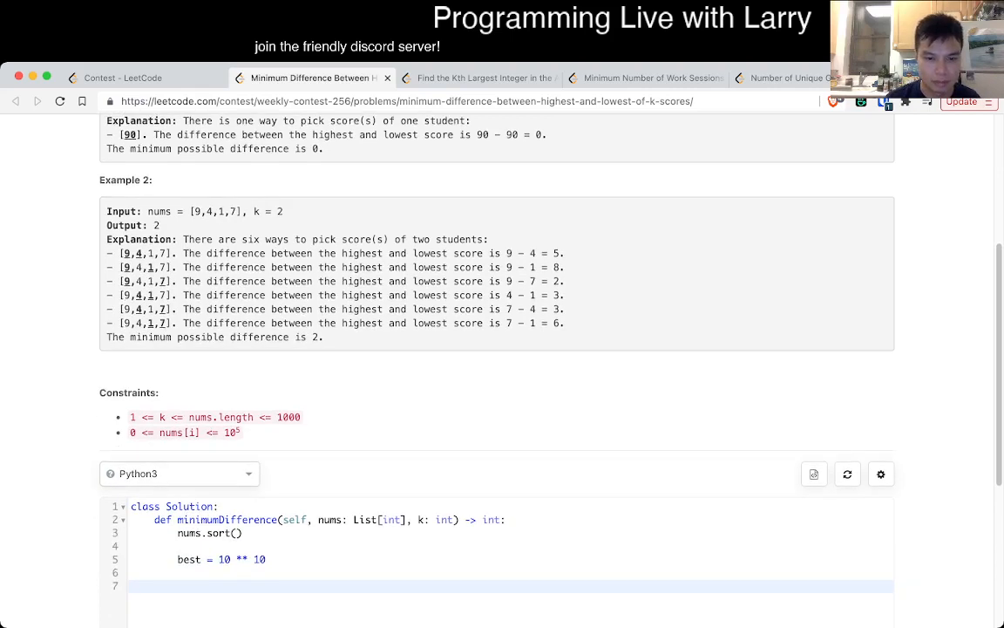
{"action": "type", "text": "for"}
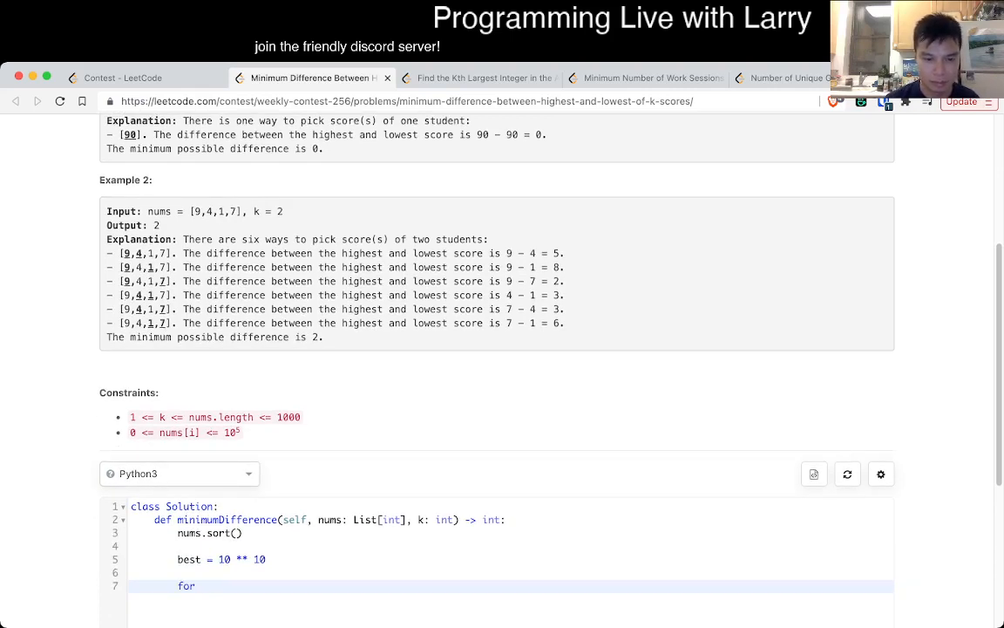
{"action": "type", "text": "index in range(N):"}
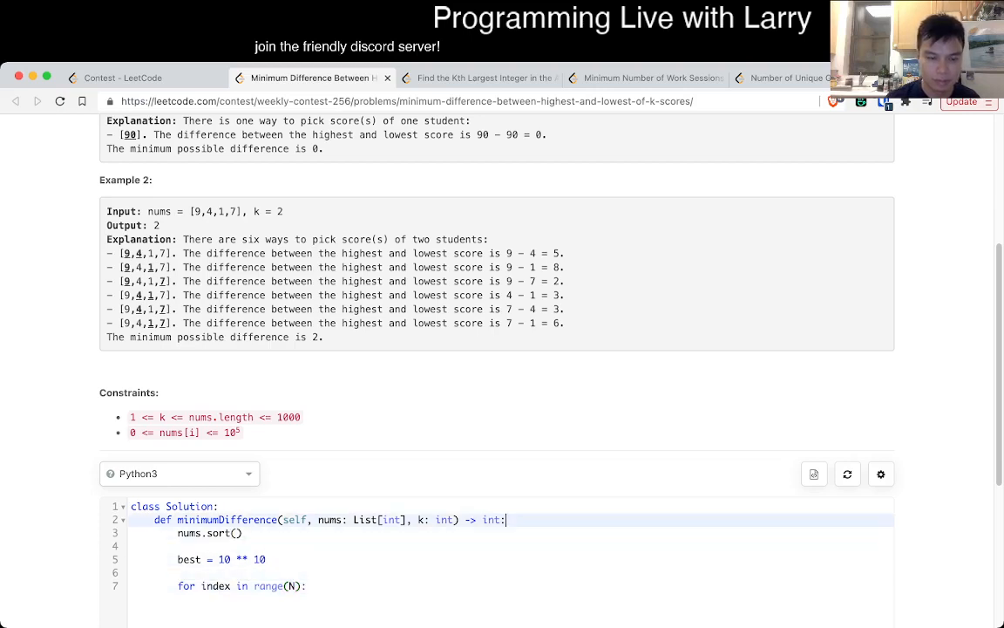
{"action": "type", "text": "N = len(nums)"}
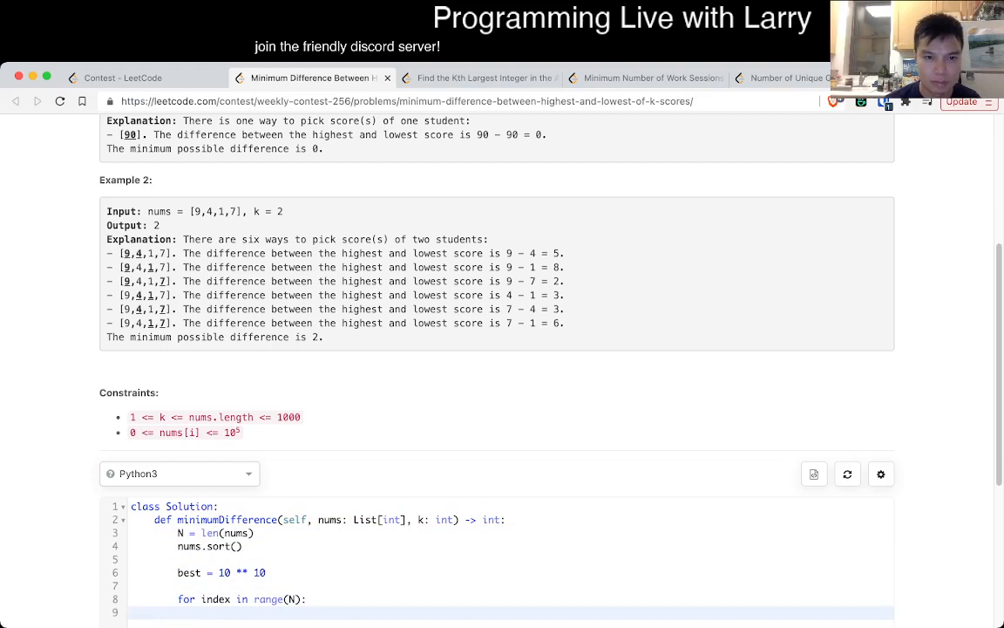
Take min of best and each window's last-minus-first difference, then return best
{"action": "scroll", "scroll_direction": "down", "scroll_amount": 3}
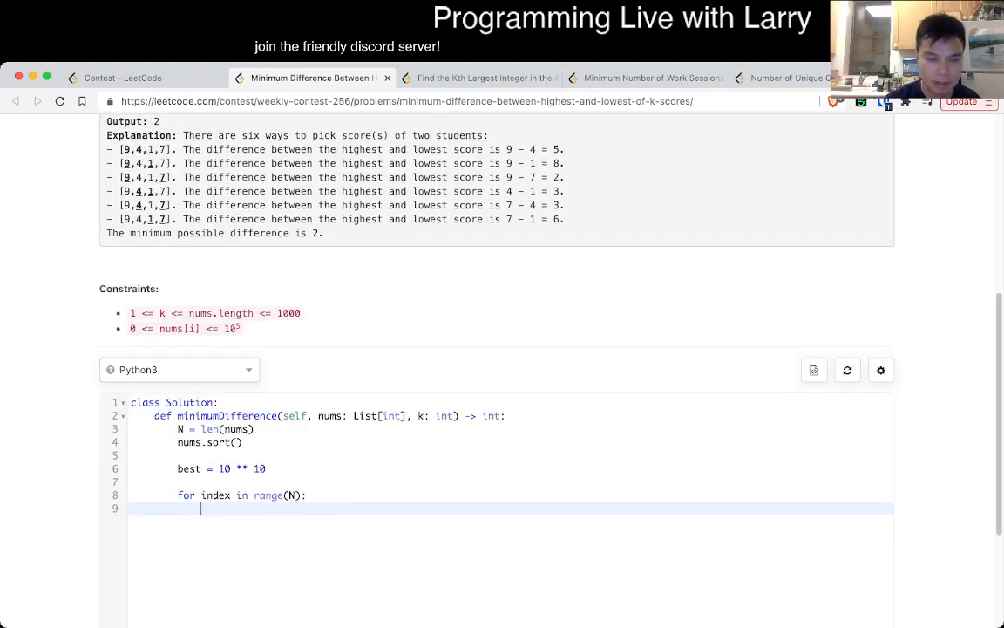
{"action": "type", "text": "if nu"}
{"action": "type", "text": "best = minnums[index"}
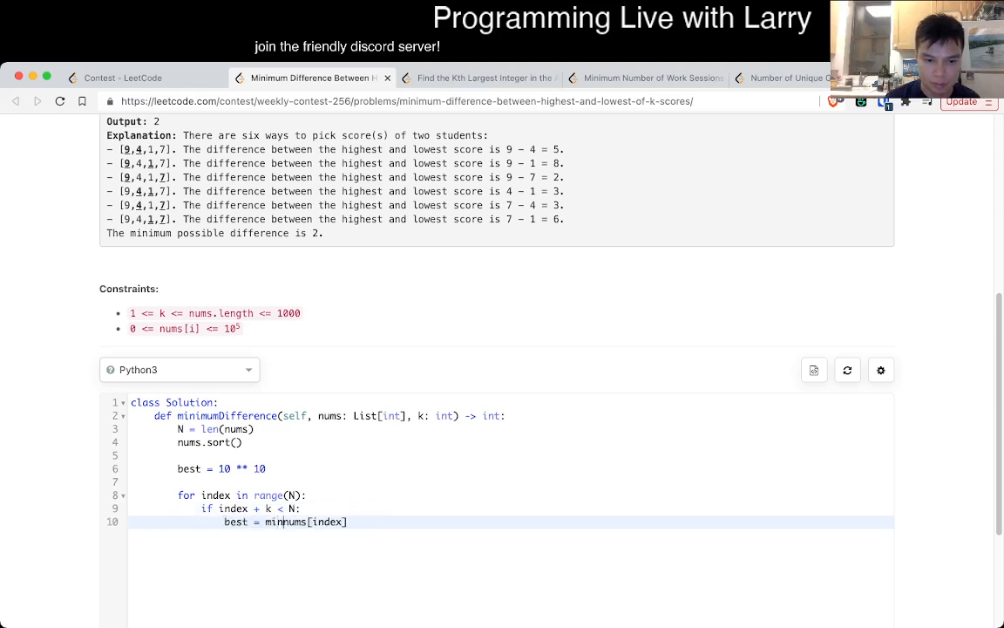
{"action": "type", "text": "(best, nums[index + k"}
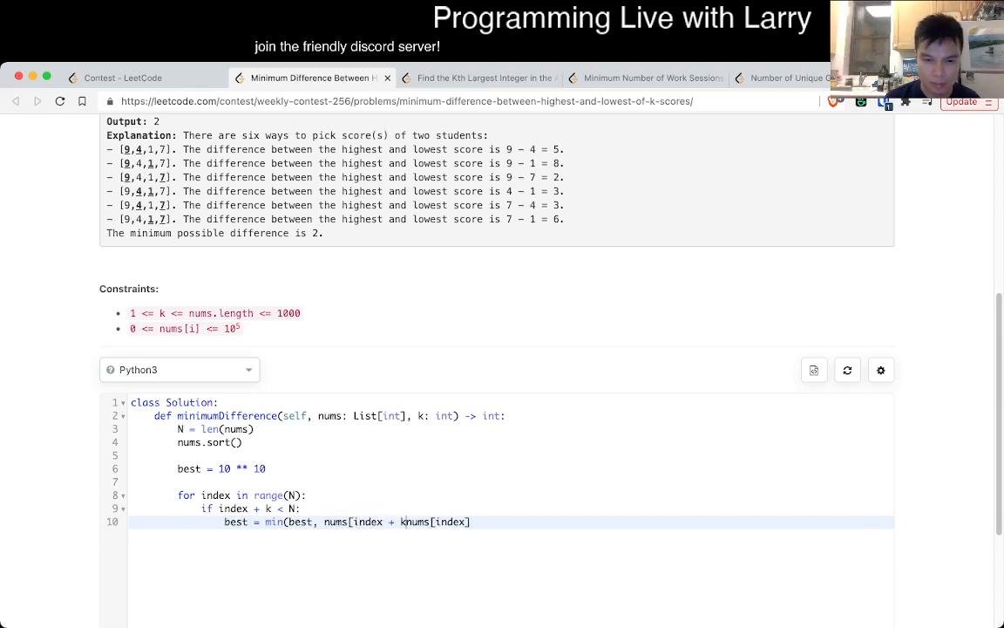
{"action": "type", "text": "- 1] -"}
{"action": "type", "text": "re"}
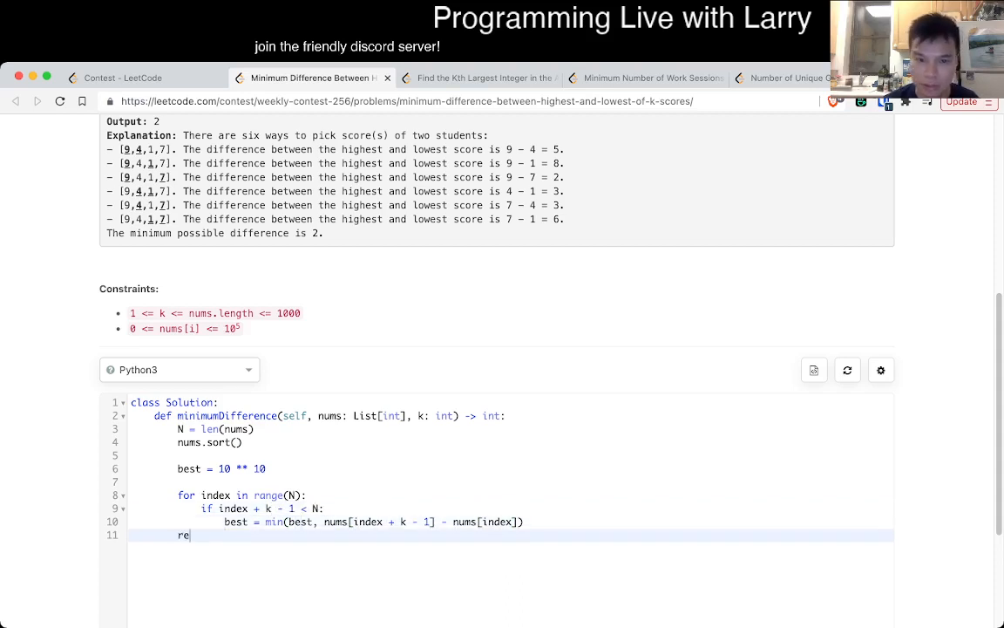
{"action": "type", "text": "turn best"}
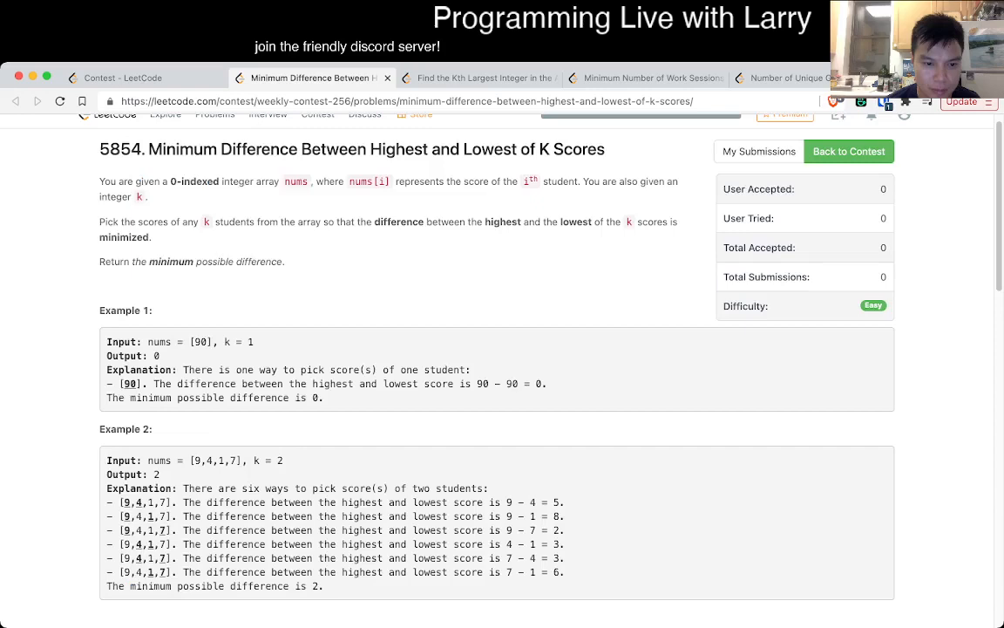
Submit the K Scores solution and get an Accepted result
{"action": "scroll", "scroll_direction": "down", "scroll_amount": 3}
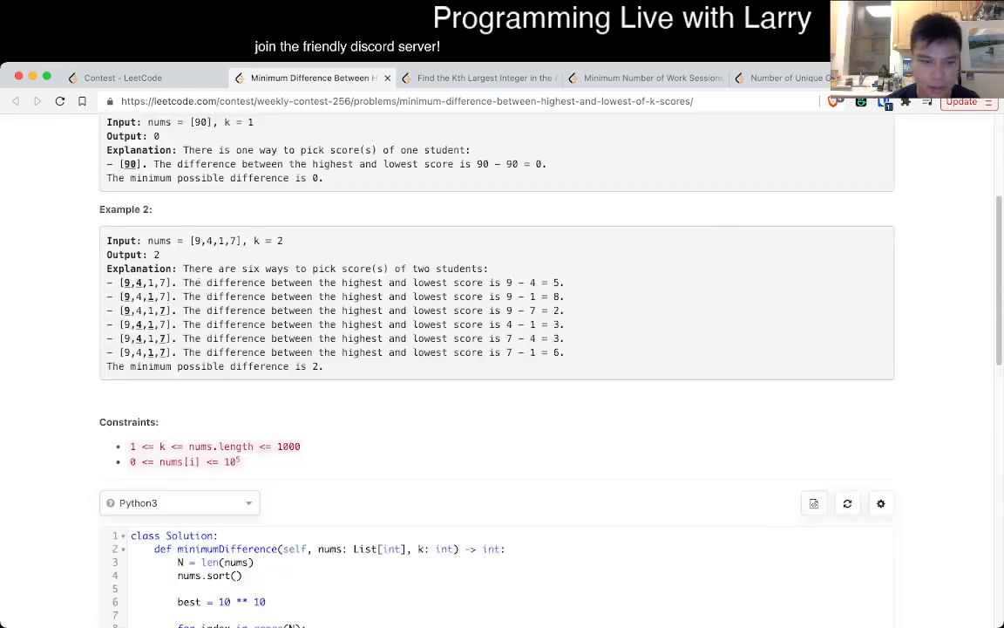
{"action": "left_click", "coordinate": [861, 390]}
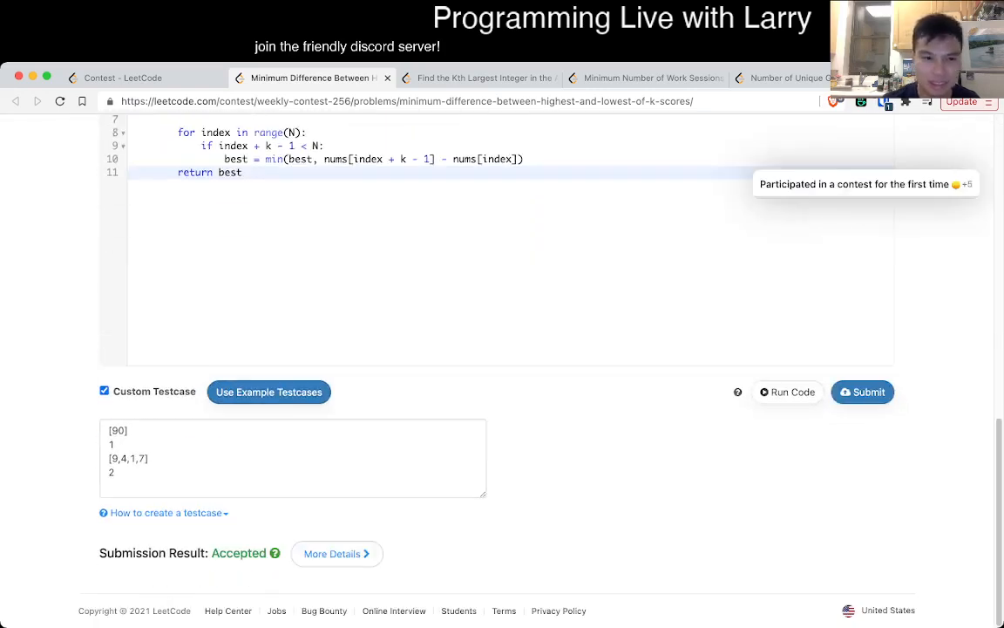